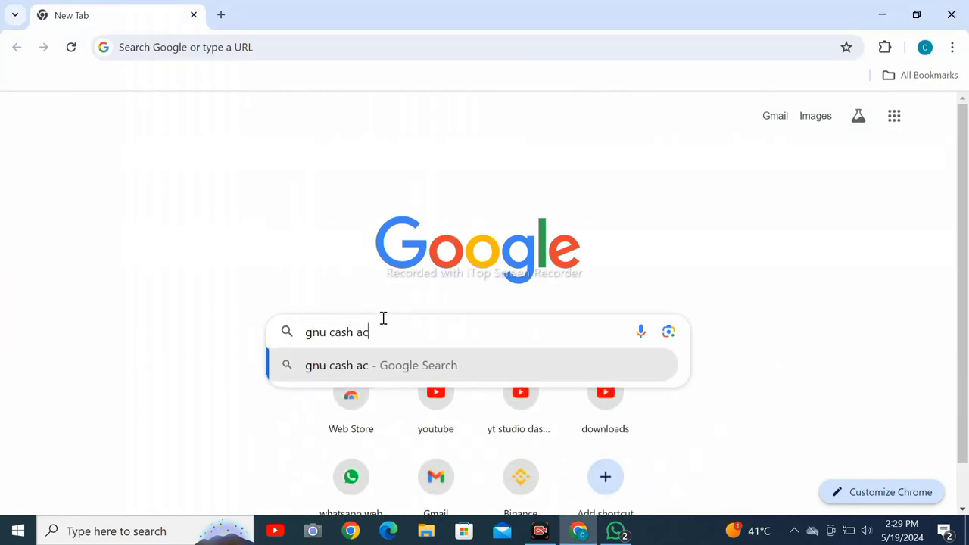
- Search Google for 'gnu cash accounting software free download'
{"action": "type", "text": "counting software"}
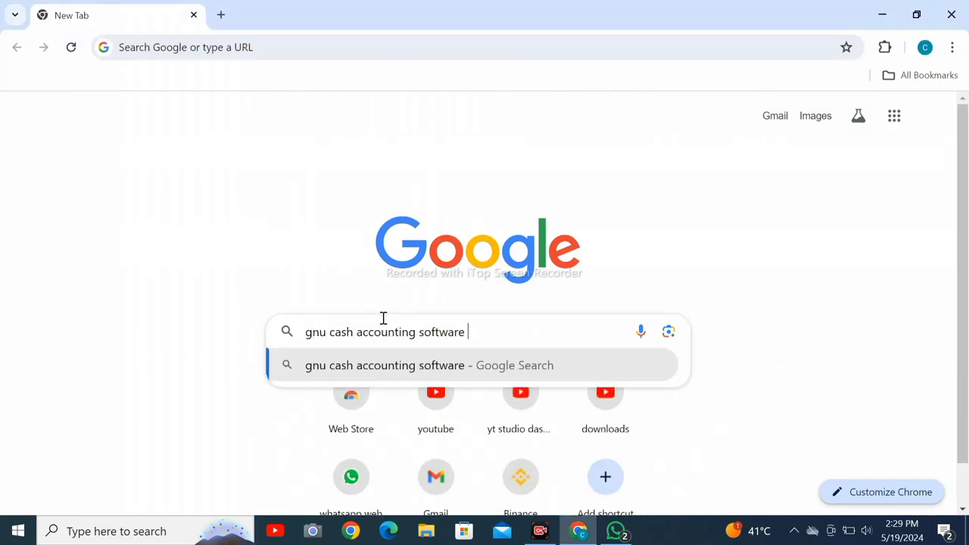
{"action": "type", "text": "free download"}
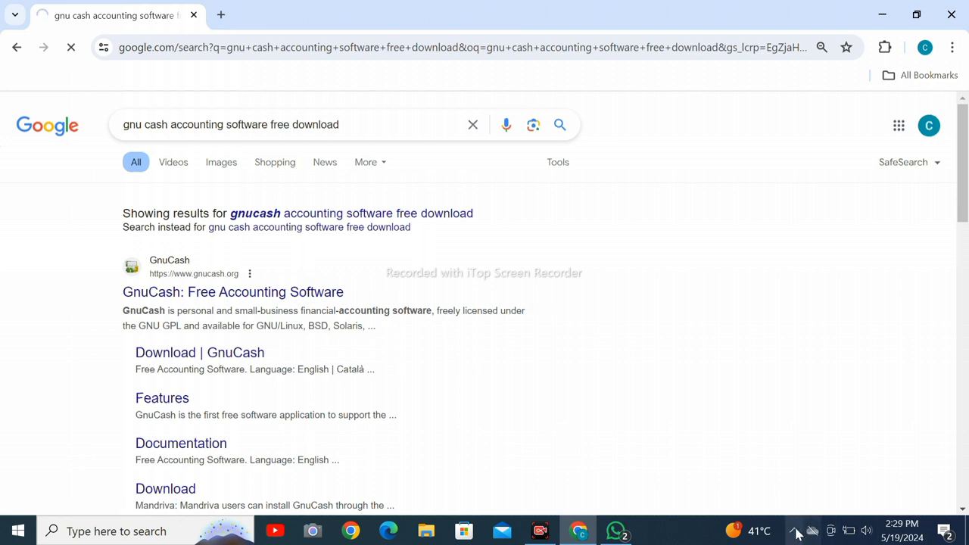
- Open the Download | GnuCash result and choose the GnuCash 5.6 Windows installer
{"action": "left_click", "coordinate": [199, 352]}
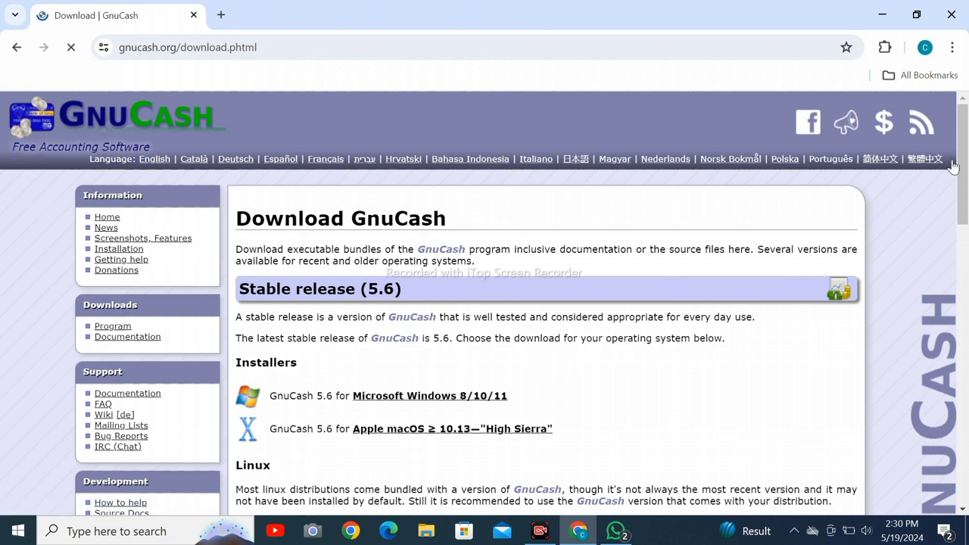
{"action": "scroll", "scroll_direction": "down", "scroll_amount": 3}
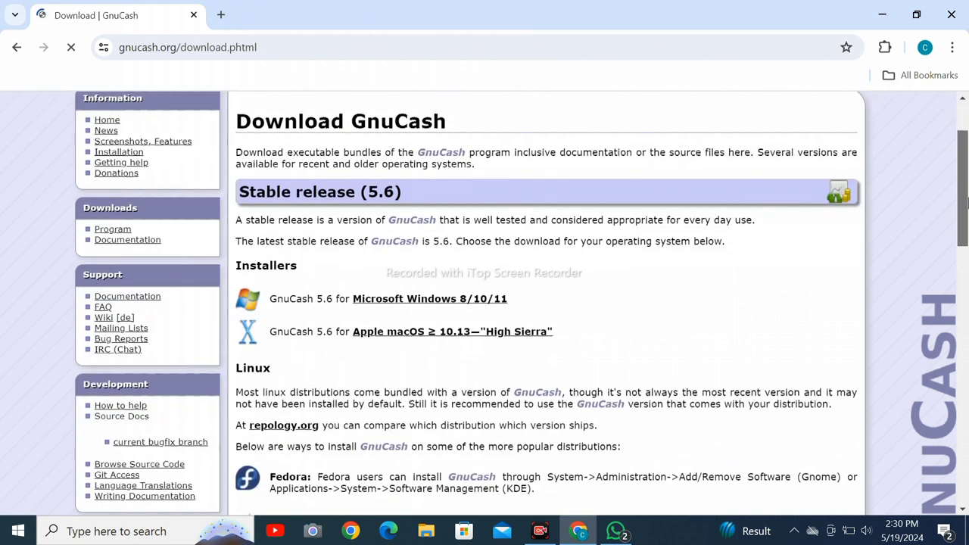
{"action": "scroll", "scroll_direction": "up", "scroll_amount": 3}
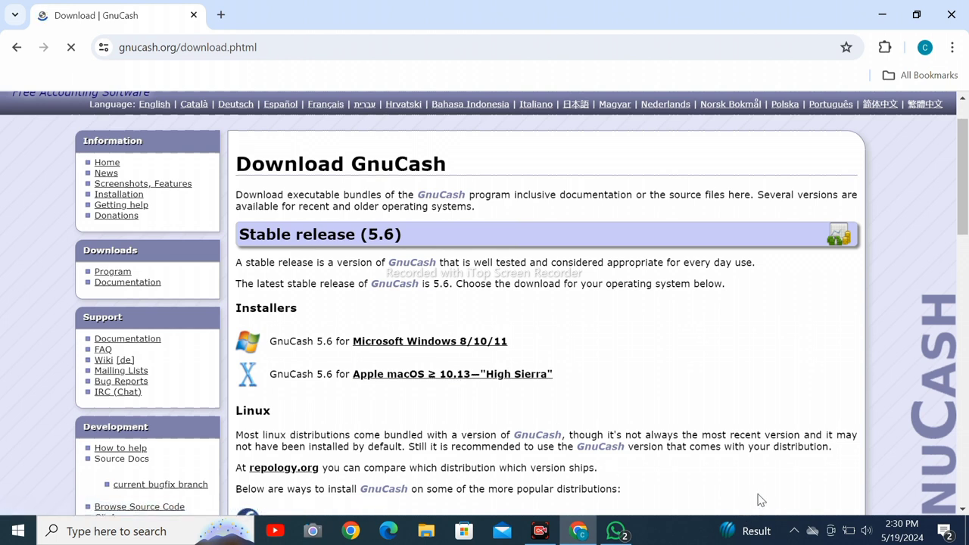
{"action": "left_click", "coordinate": [430, 341]}
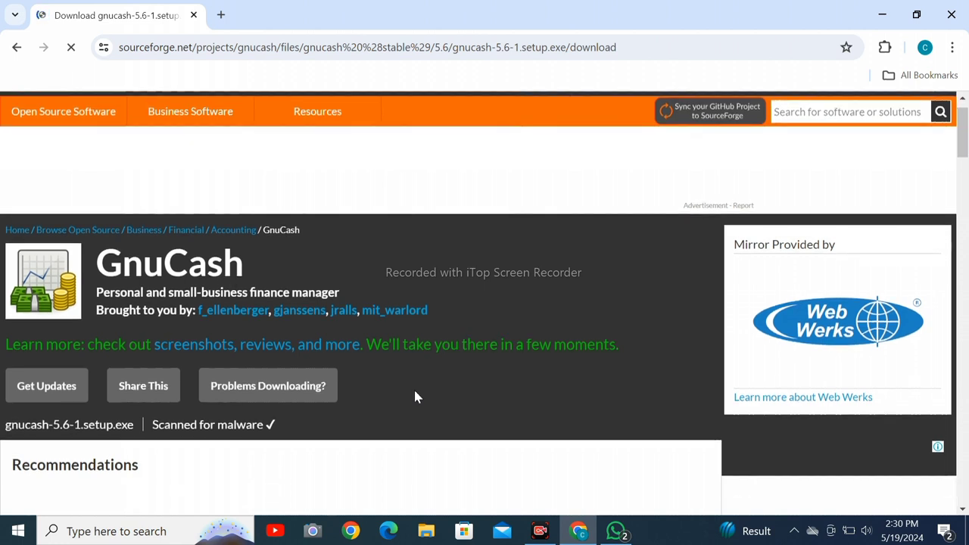
- Scroll the SourceForge gnucash-5.6-1.setup.exe page while the download redirect proceeds
{"action": "scroll", "scroll_direction": "down", "scroll_amount": 3}
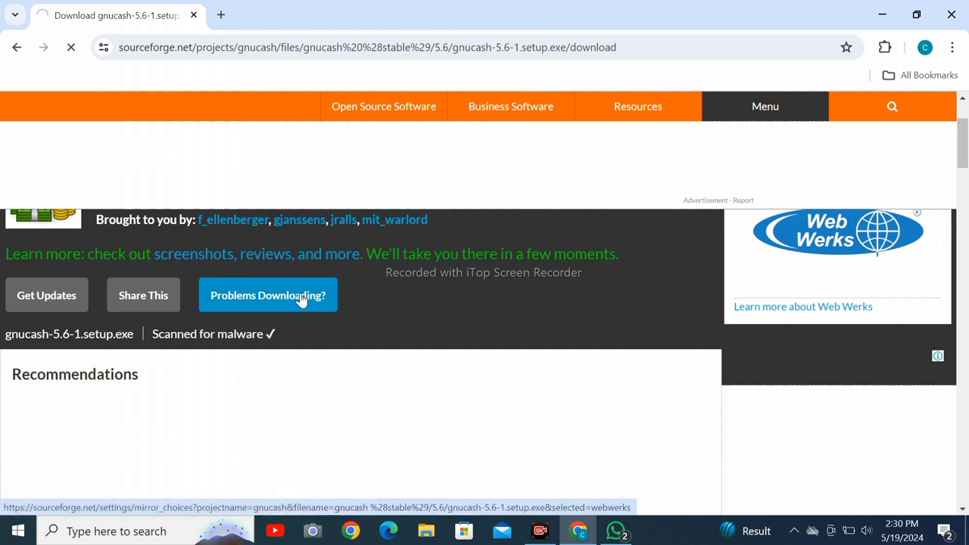
{"action": "mouse_move", "coordinate": [15, 19]}
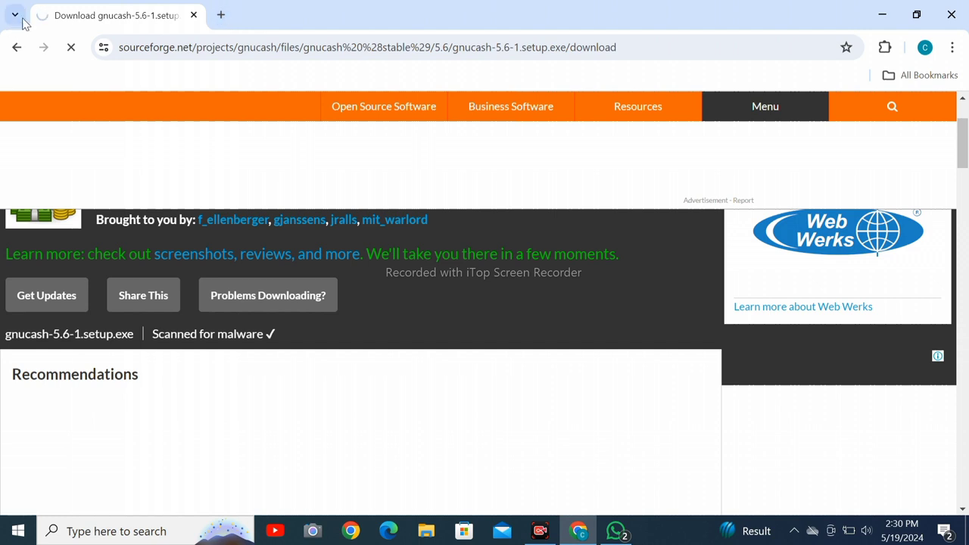